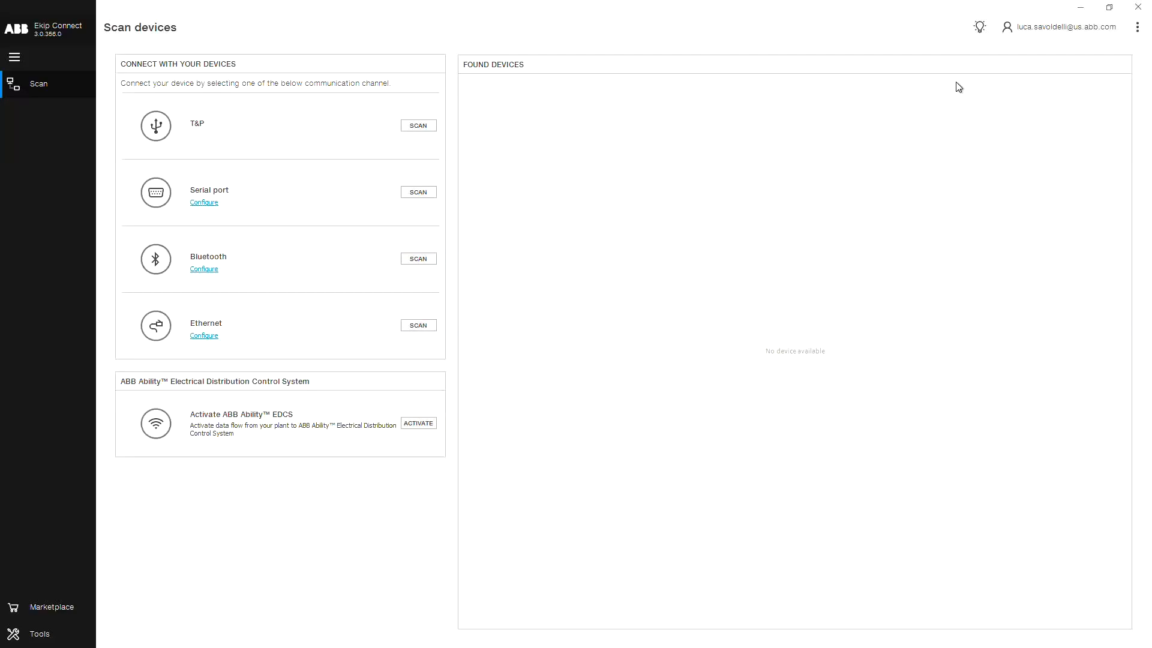
pyautogui.moveTo(517, 116)
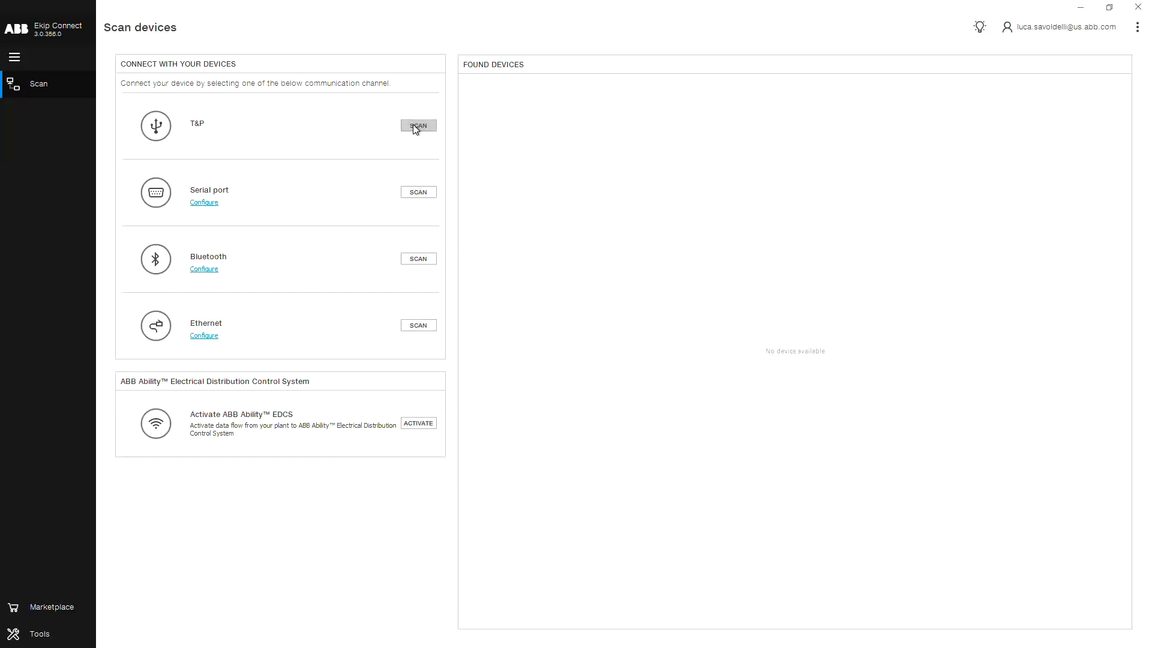
# Step: Scan the T&P channel and connect to the CB ALERT2 breaker's dashboard
pyautogui.click(418, 125)
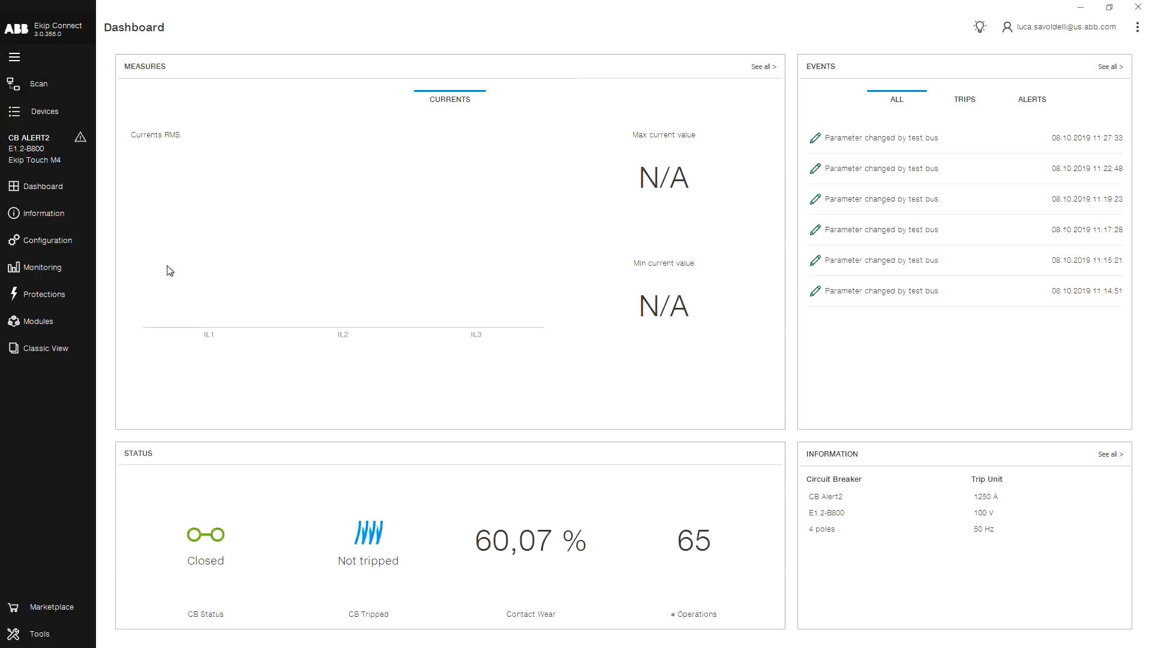
pyautogui.moveTo(53, 348)
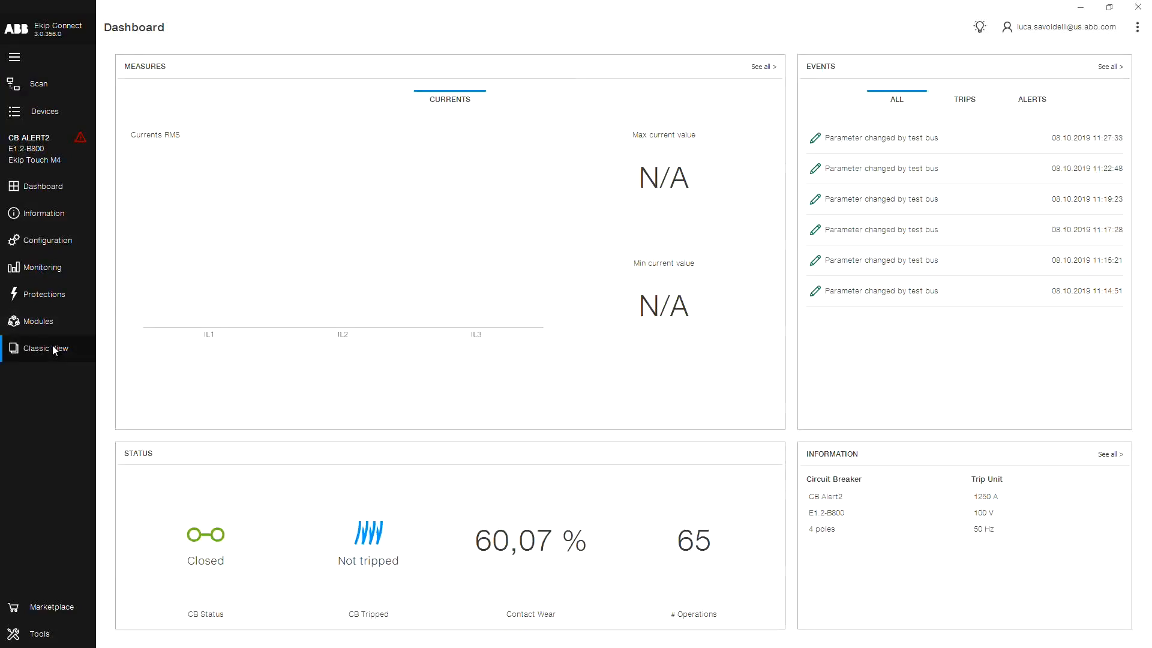
# Step: Show the Classic View Functions page with External Trip set to Custom 0xCF01
pyautogui.click(47, 348)
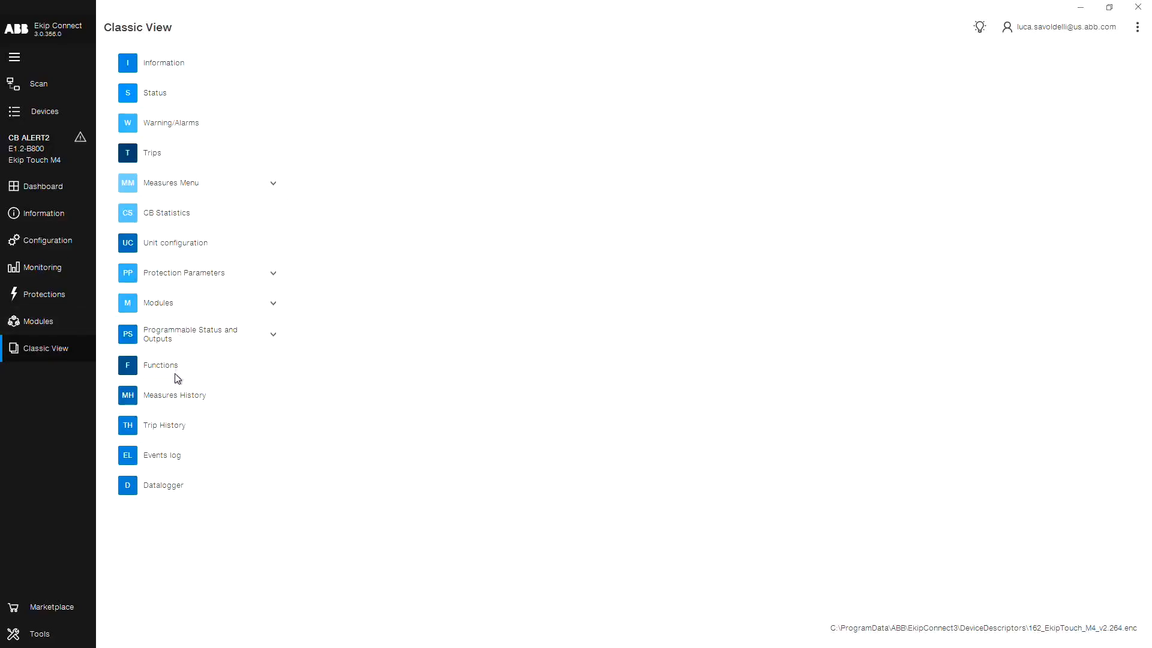
pyautogui.click(160, 365)
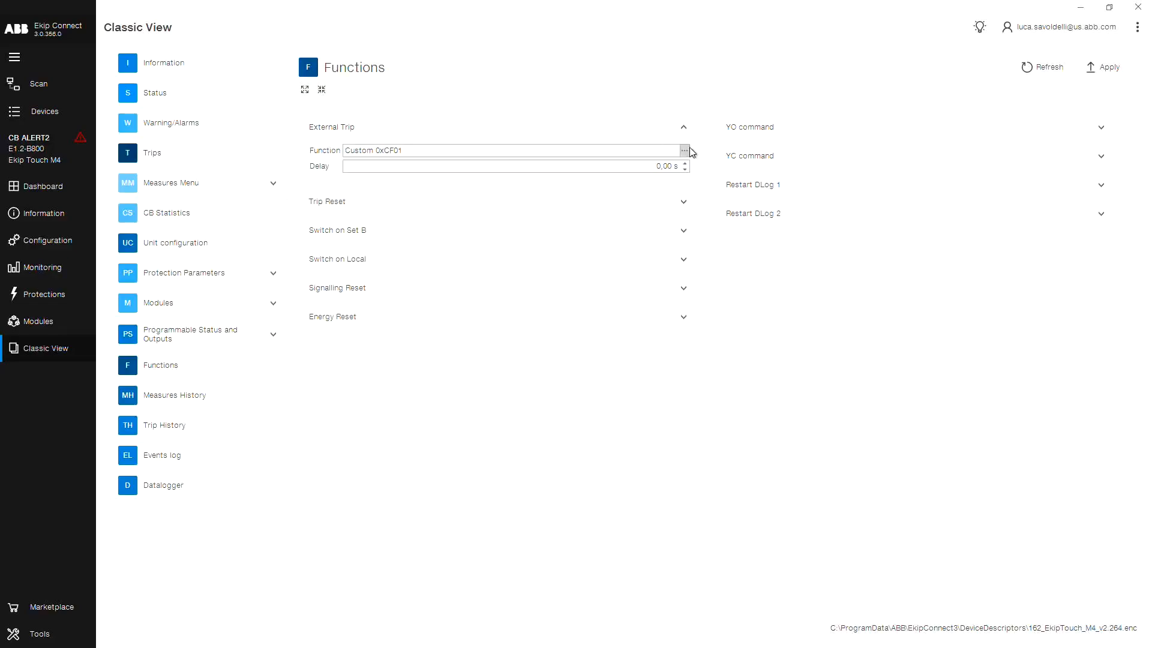
# Step: Change External Trip's trigger type to Ekip Signalling 4k Input 1
pyautogui.click(684, 150)
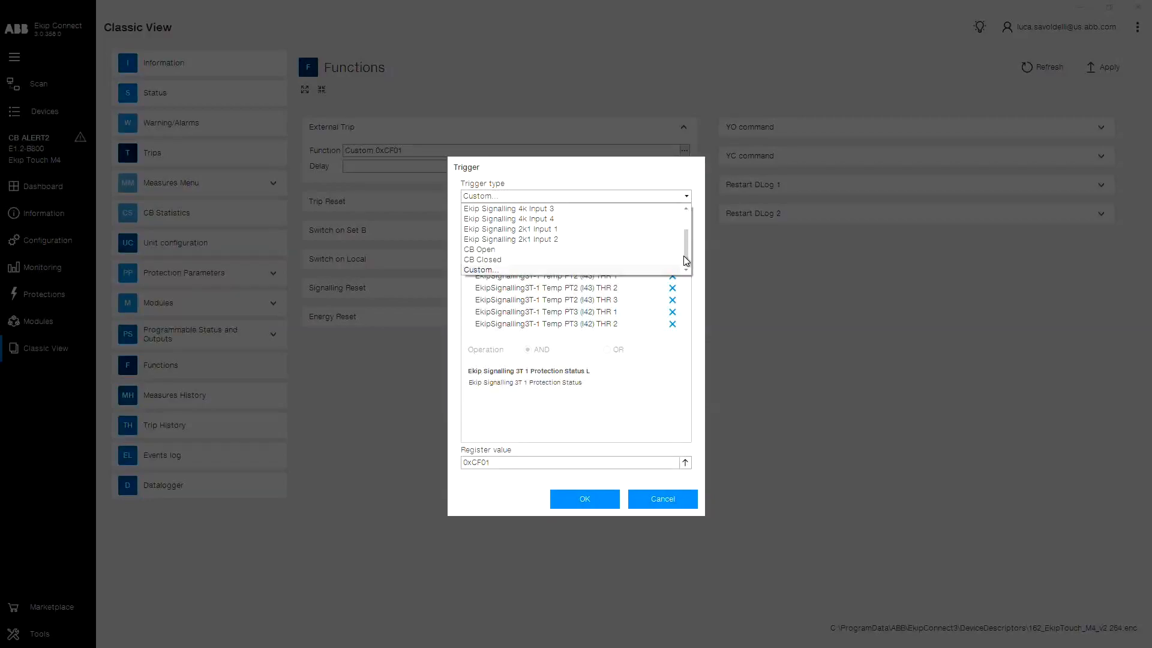
pyautogui.scroll(3)
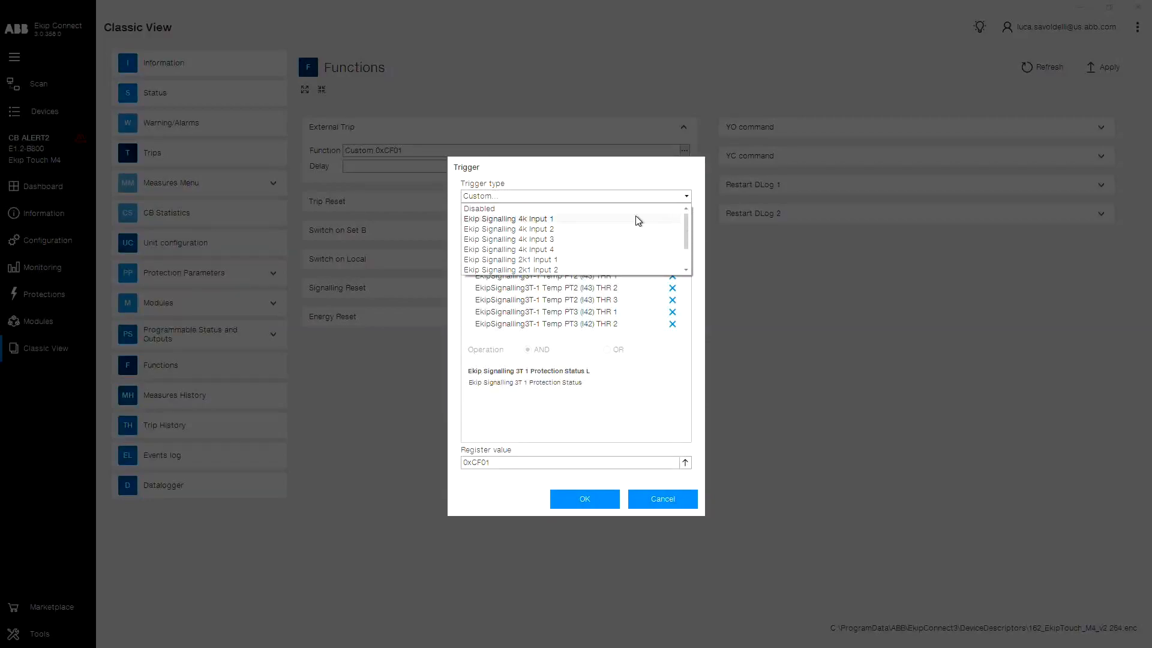
pyautogui.click(509, 219)
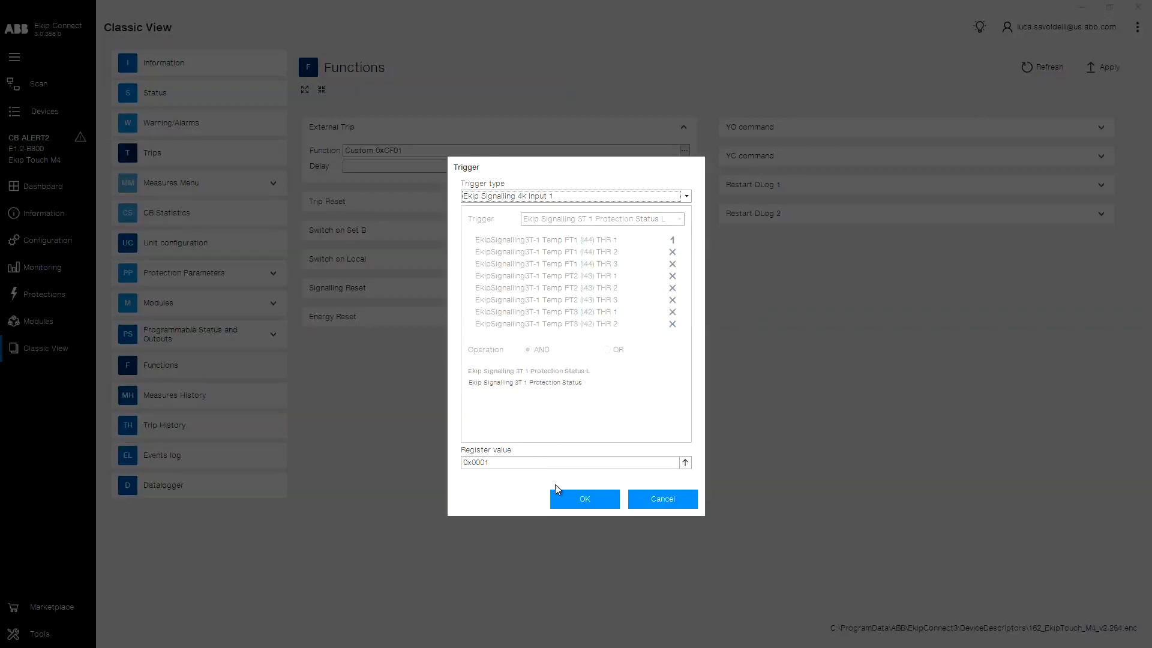
pyautogui.click(584, 498)
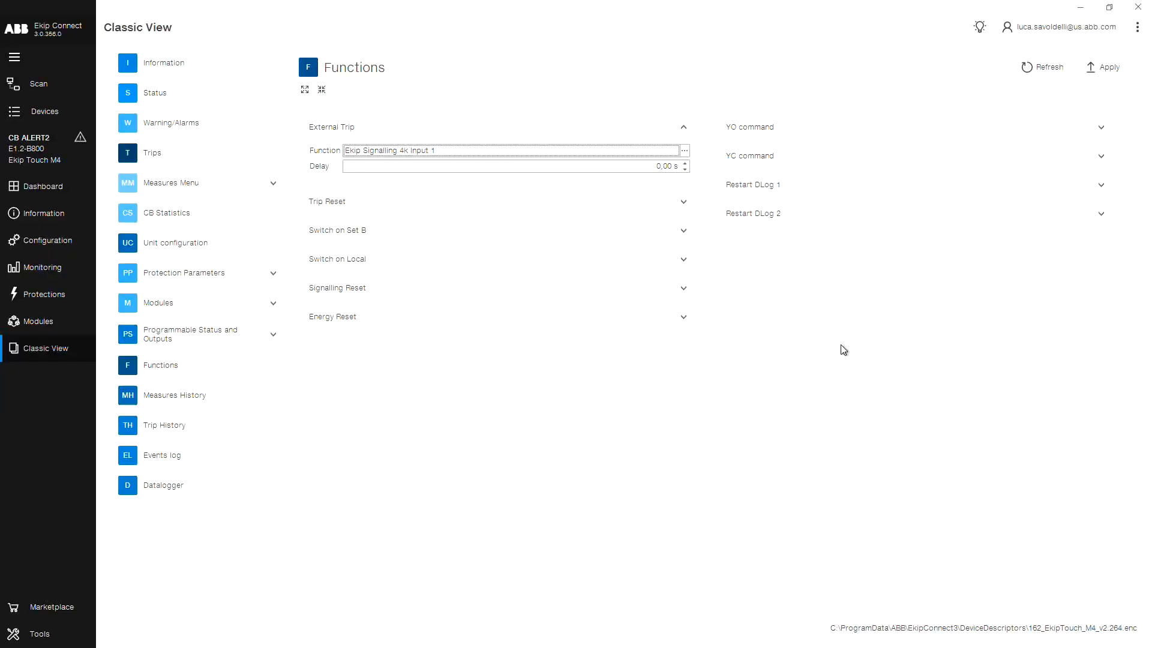
pyautogui.moveTo(1113, 96)
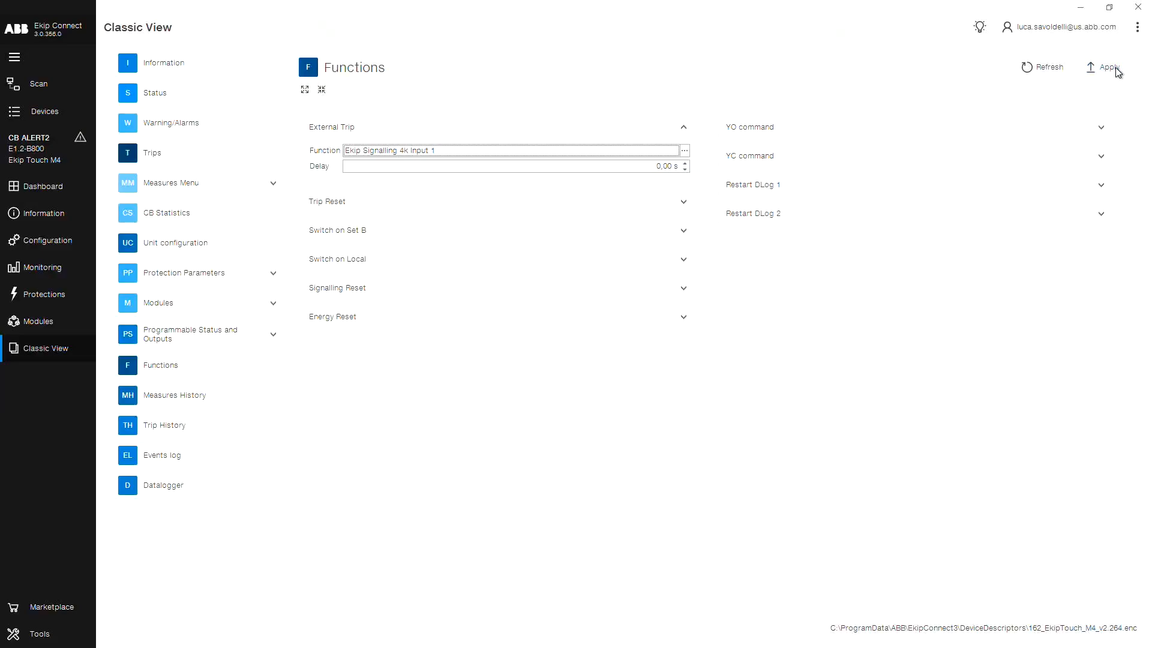
# Step: Apply the External Trip trigger change to the breaker and dismiss the success notice
pyautogui.click(1106, 66)
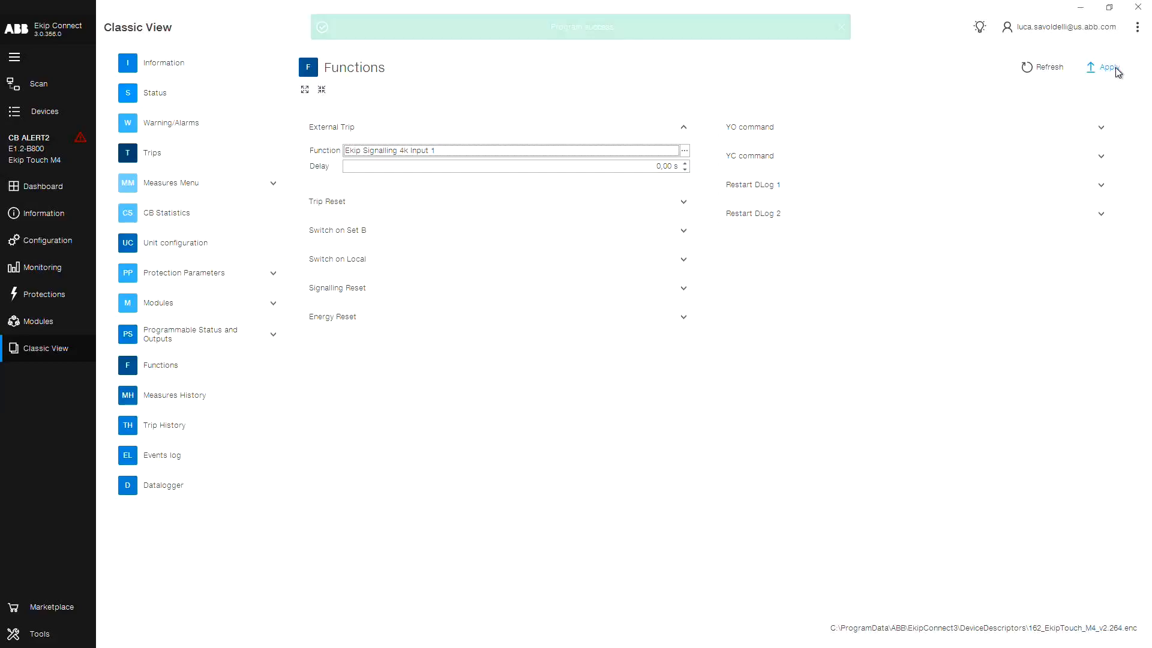
pyautogui.click(841, 27)
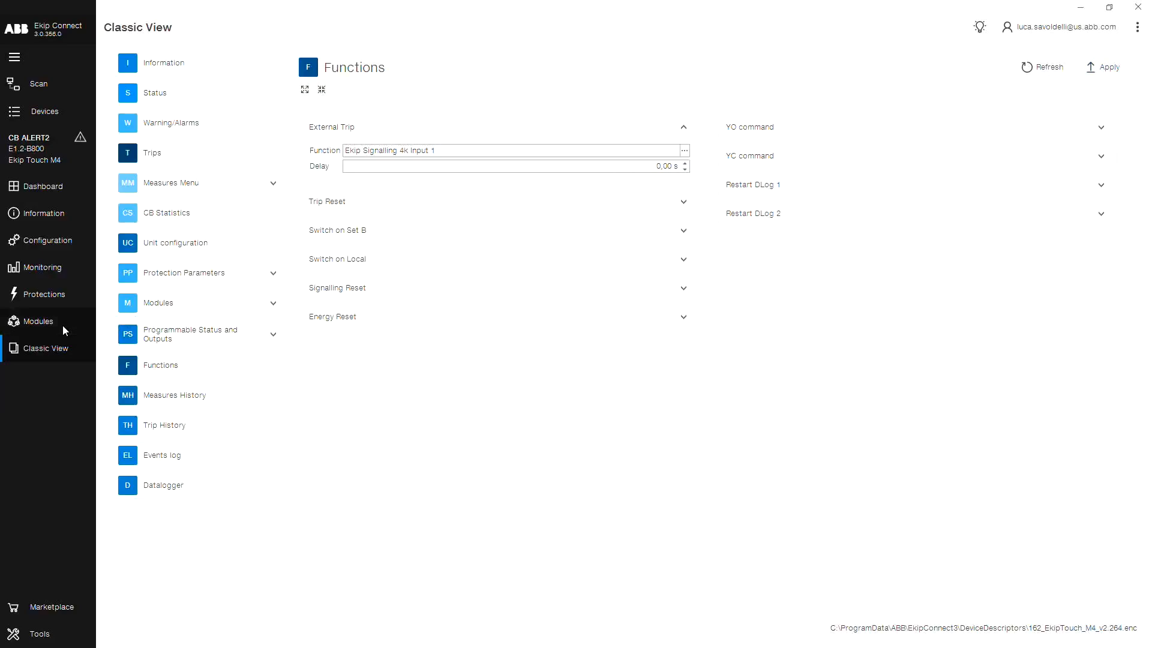
# Step: Open the 4K signalling module settings and set input I1 to activate on Low Signal
pyautogui.click(37, 321)
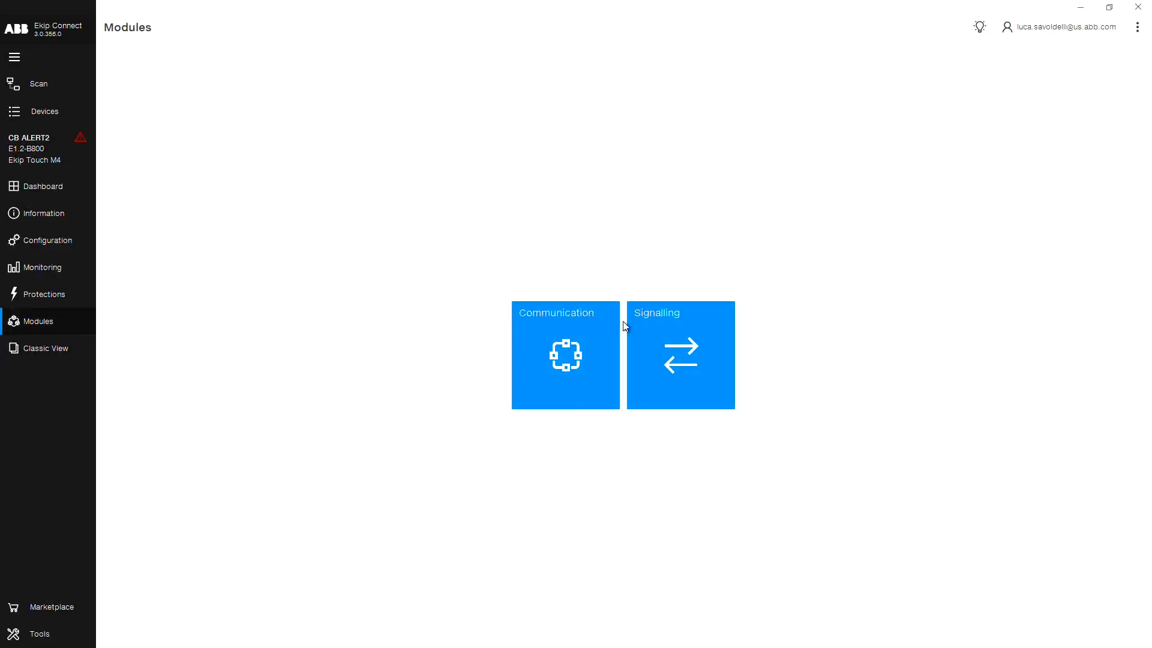
pyautogui.click(680, 355)
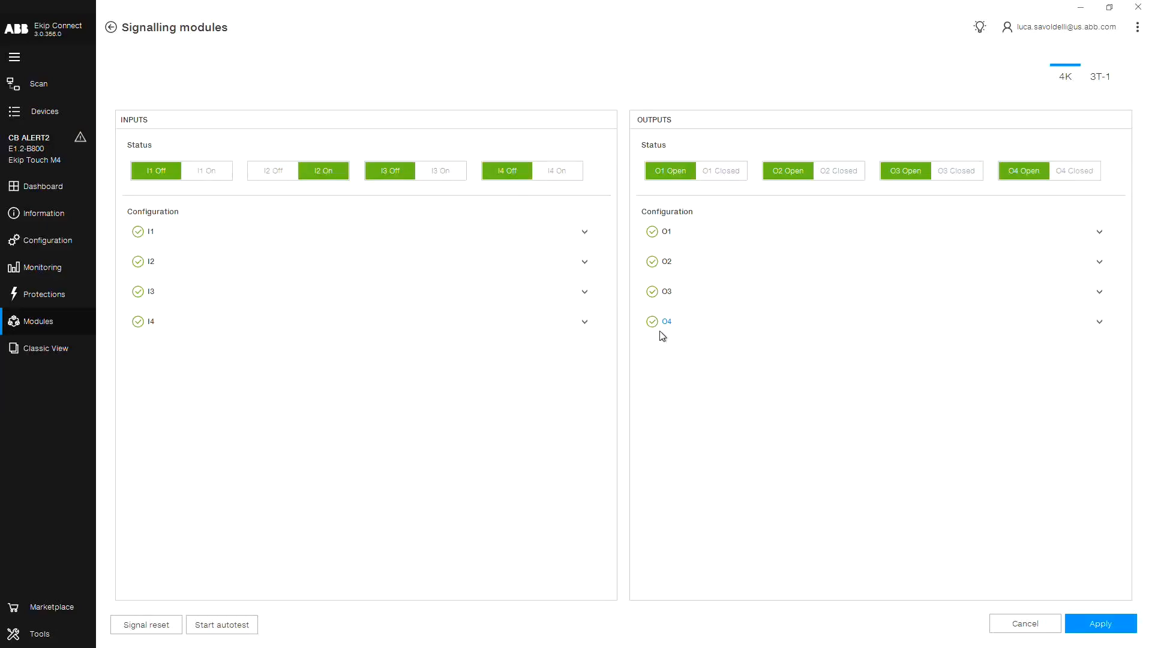
pyautogui.moveTo(359, 244)
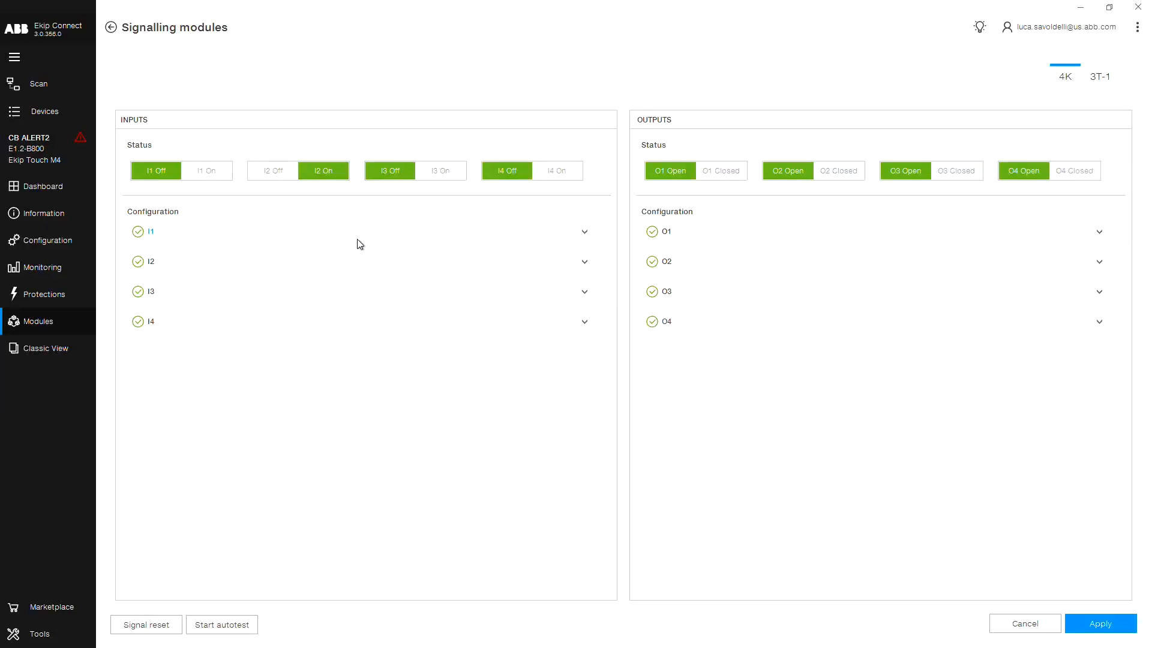
pyautogui.click(584, 231)
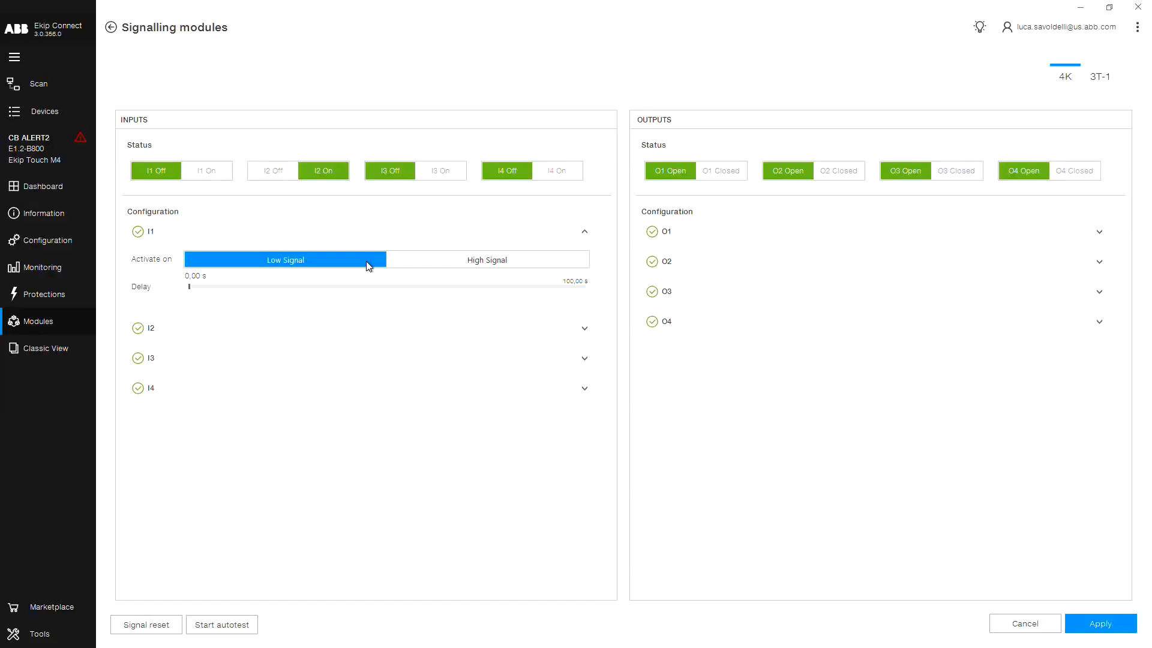
pyautogui.moveTo(1055, 596)
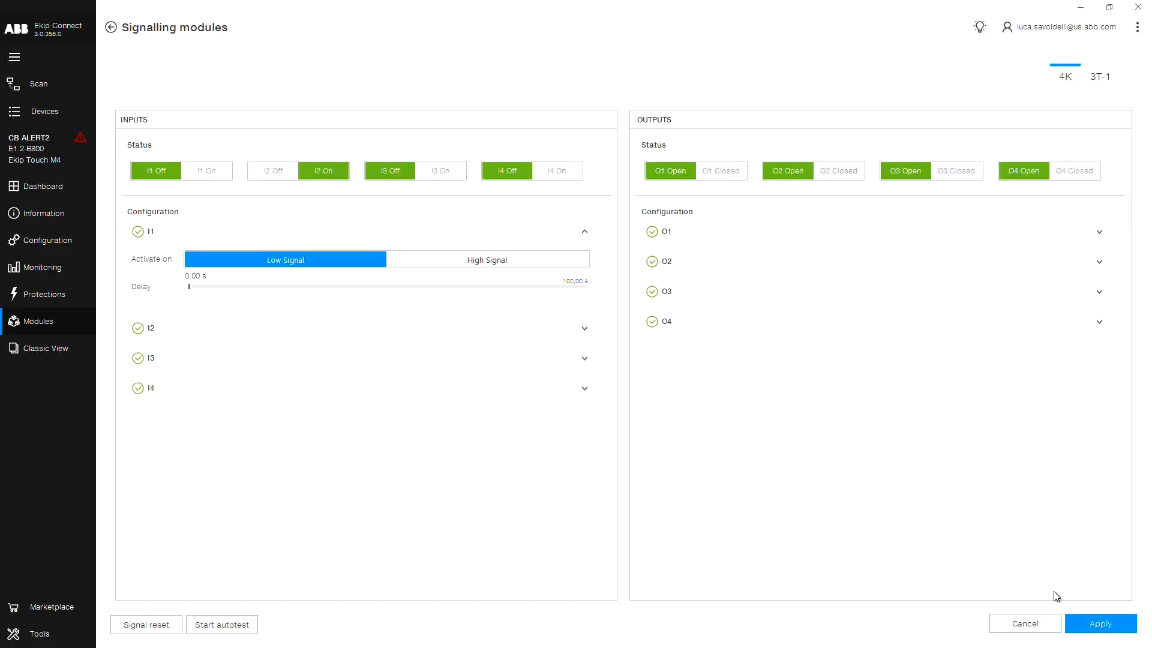
# Step: Apply the 4K module's Input 1 Low Signal setting and dismiss the Program success message
pyautogui.click(1099, 623)
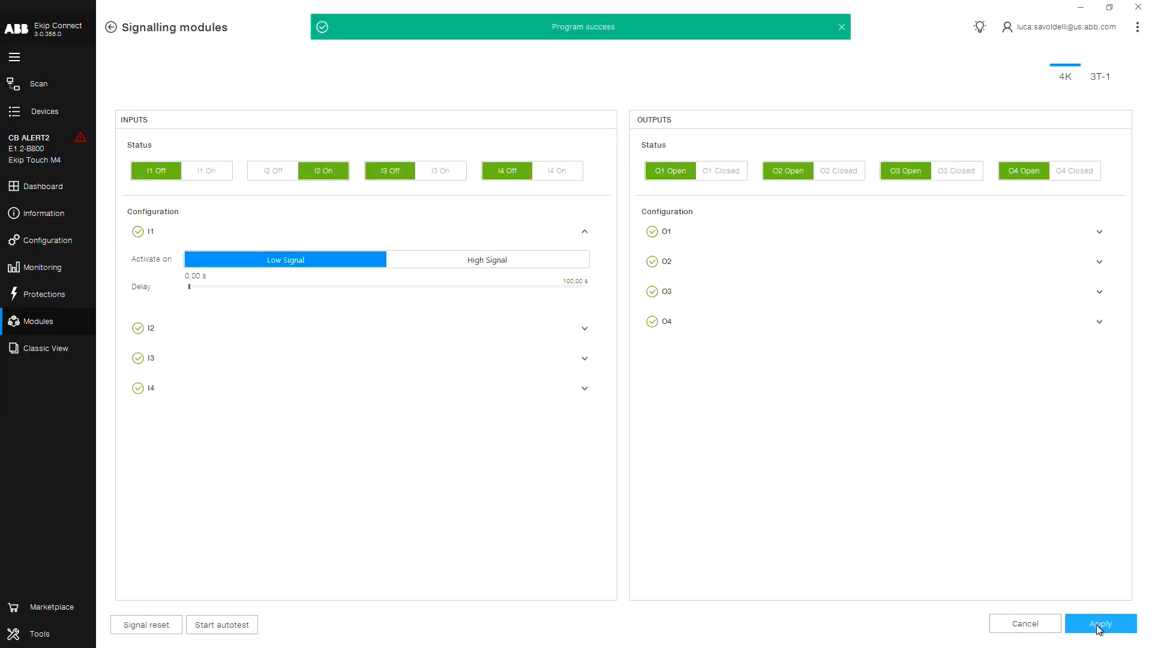
pyautogui.moveTo(1071, 625)
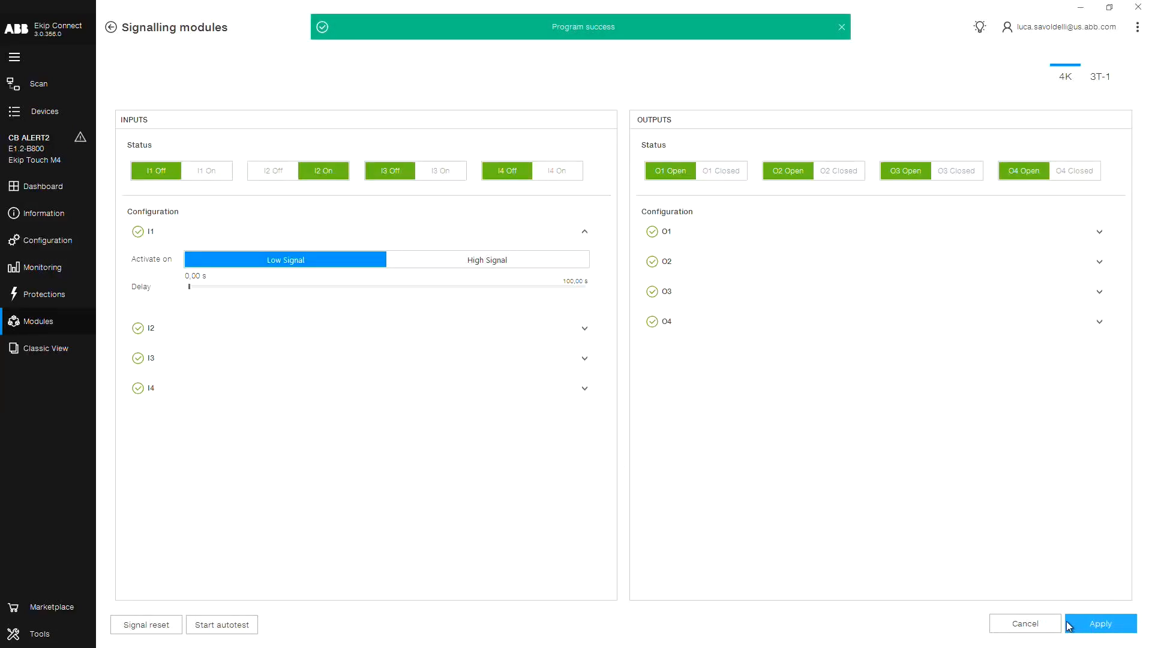
pyautogui.click(840, 27)
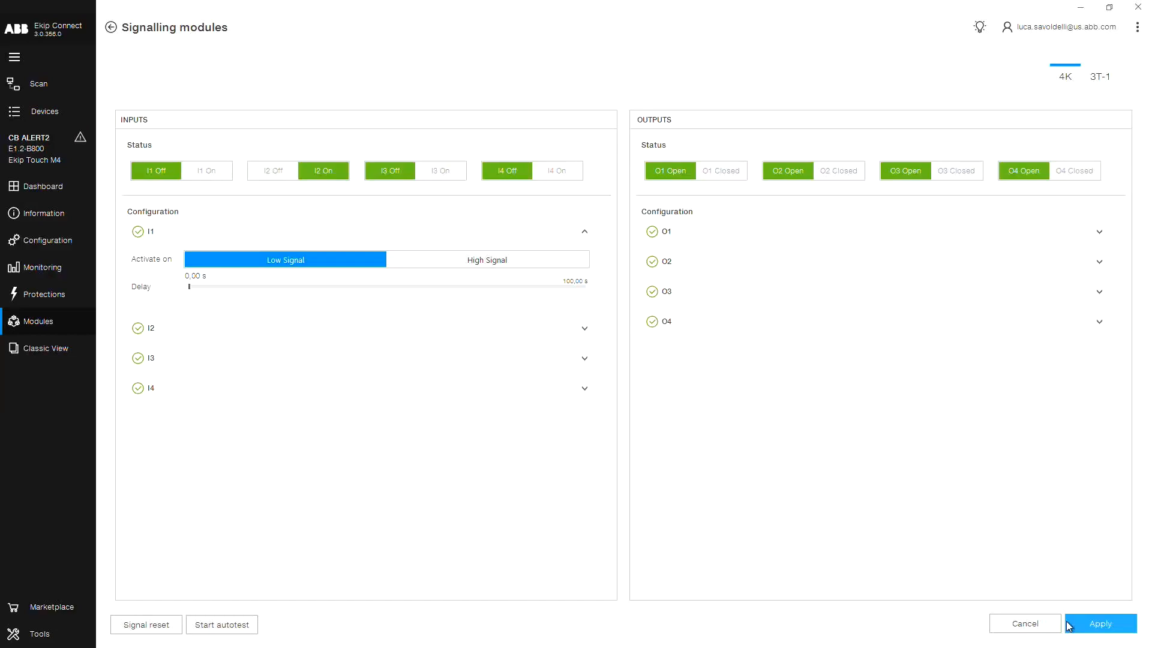
pyautogui.moveTo(1033, 592)
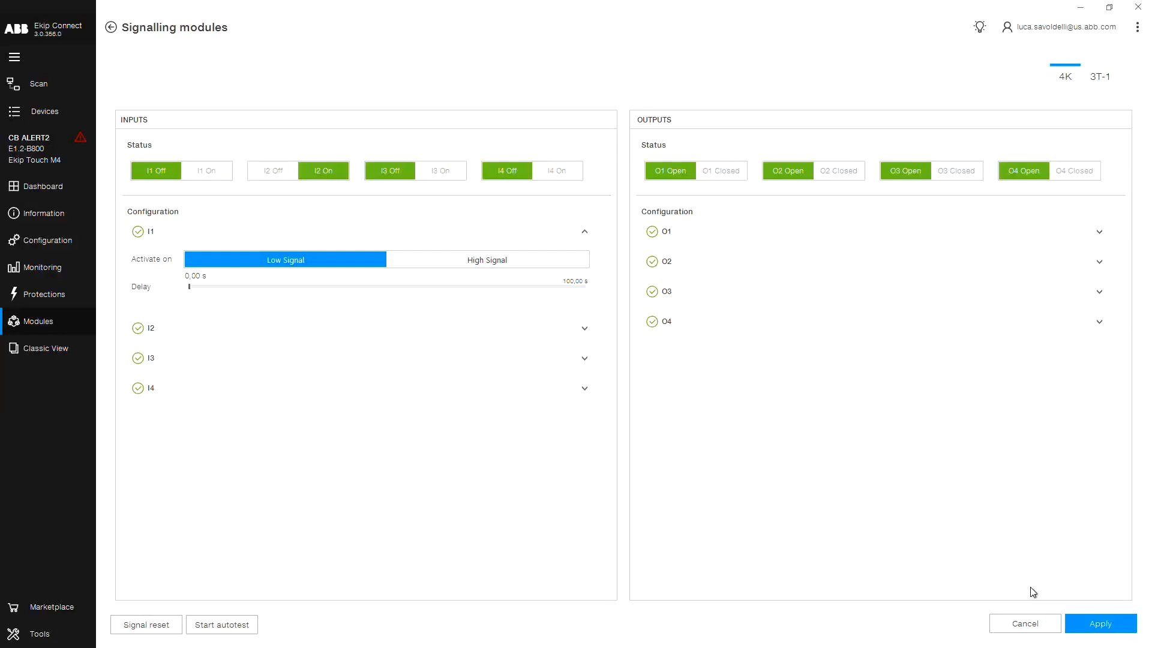
pyautogui.moveTo(367, 378)
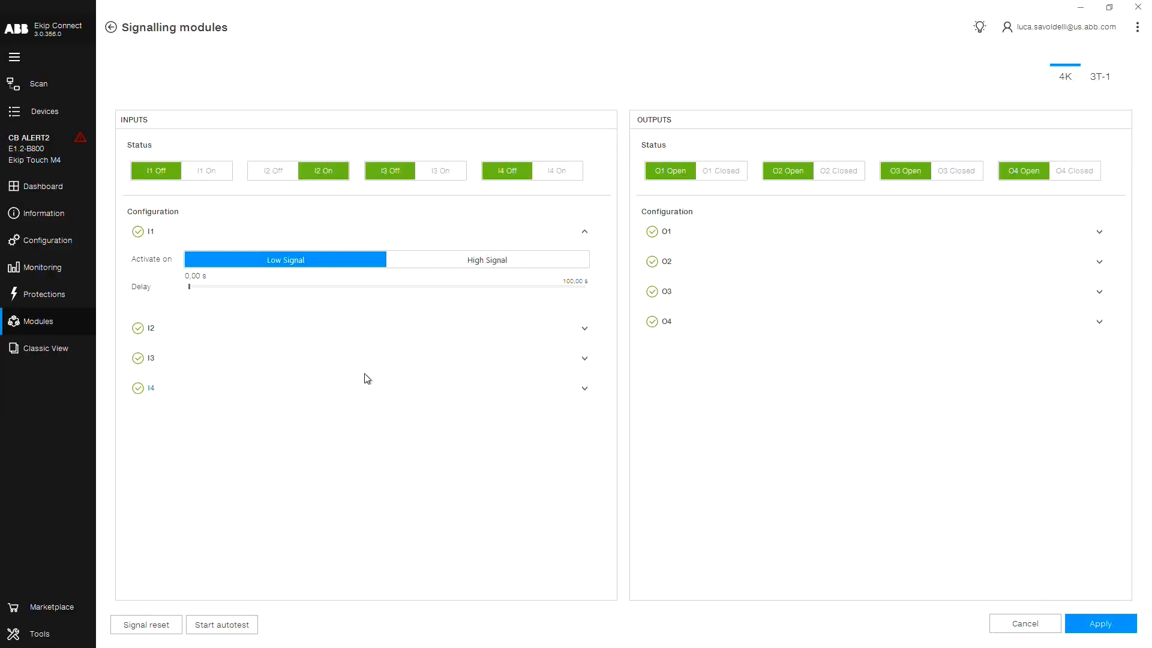
# Step: Return to Classic View and open External Trip's trigger dialog
pyautogui.click(46, 348)
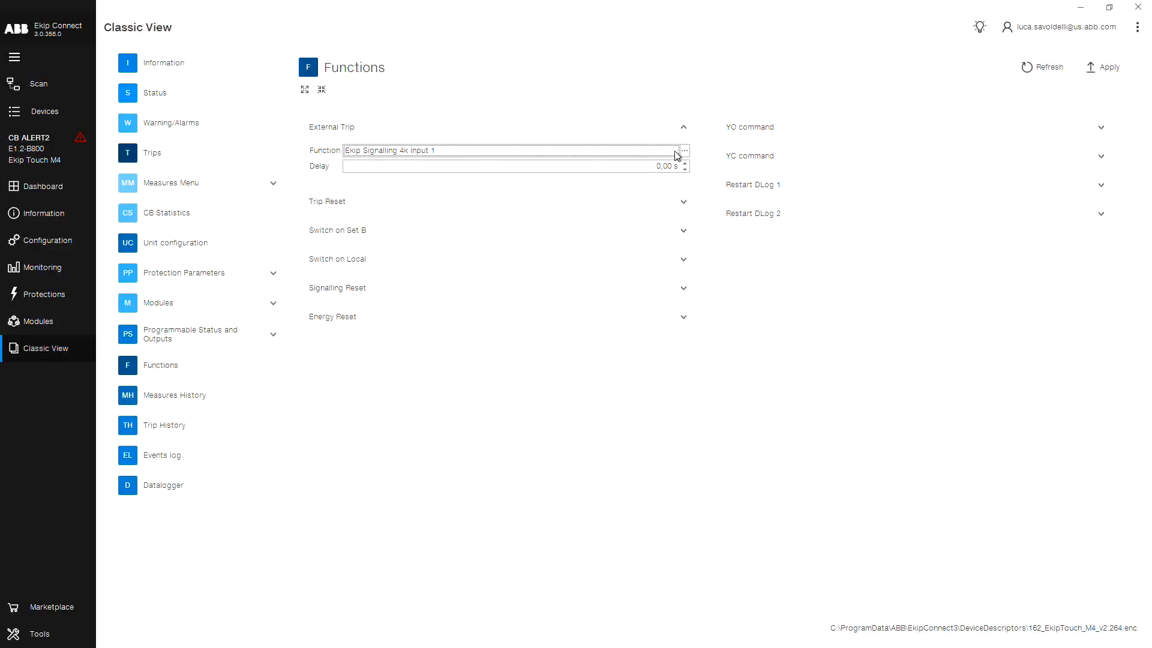
pyautogui.click(683, 150)
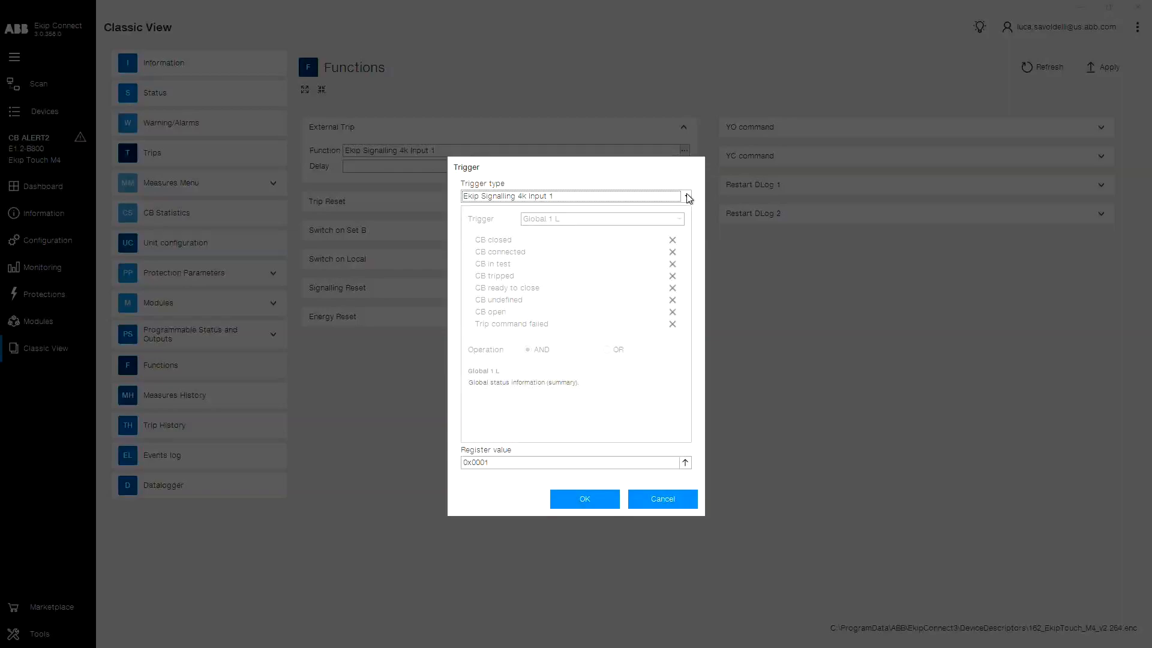
# Step: Set a Custom trigger from Ekip Signalling 3T 1 Protection Status L, enabling PT1 (I44) THR 1
pyautogui.click(684, 196)
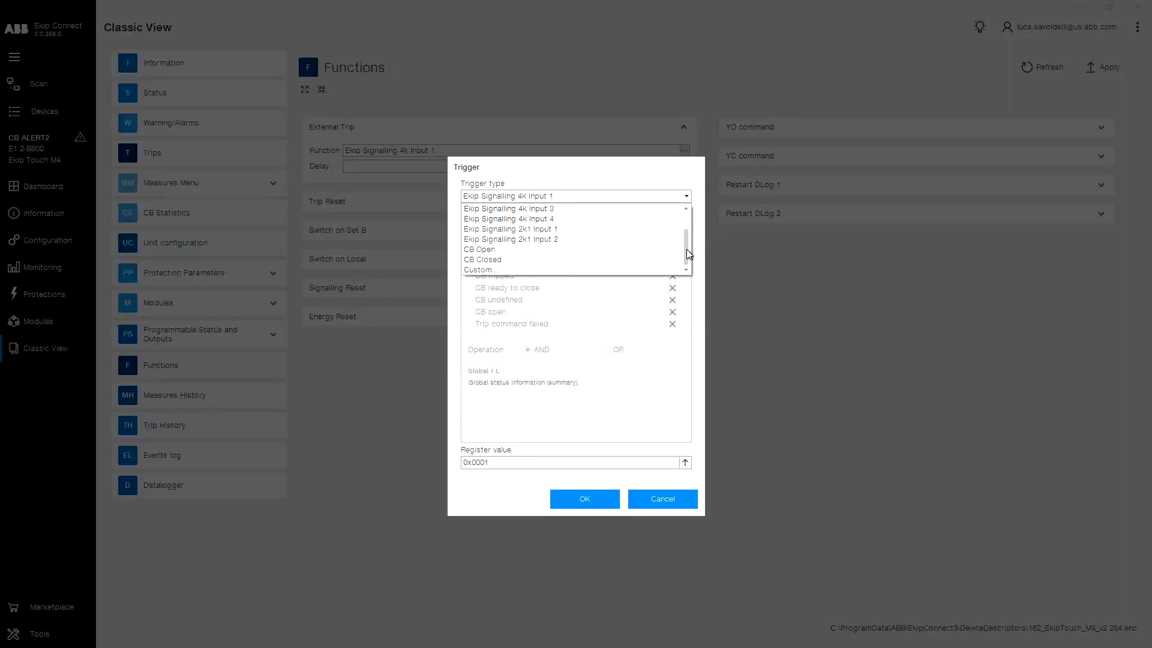
pyautogui.click(478, 269)
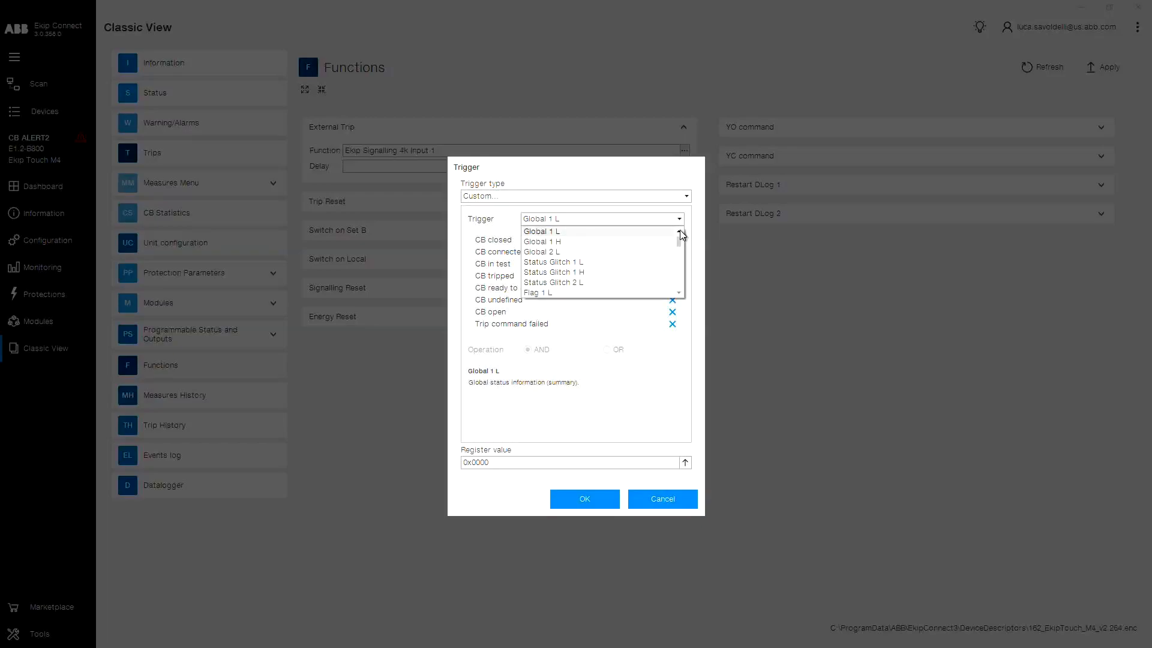
pyautogui.scroll(-3)
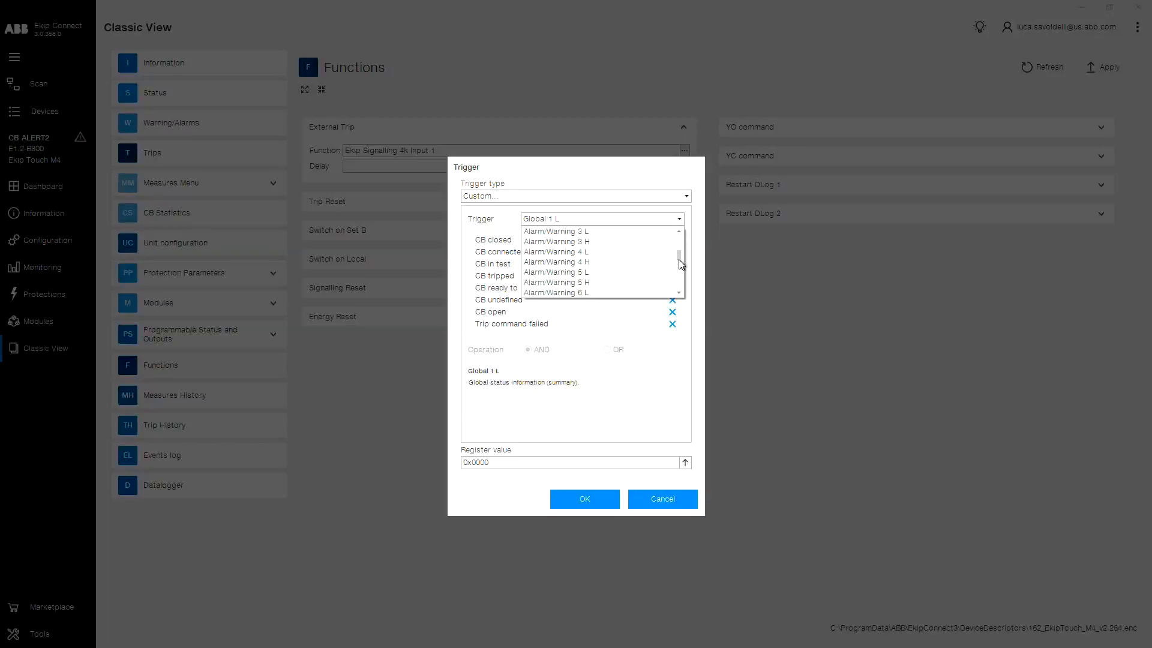
pyautogui.scroll(-3)
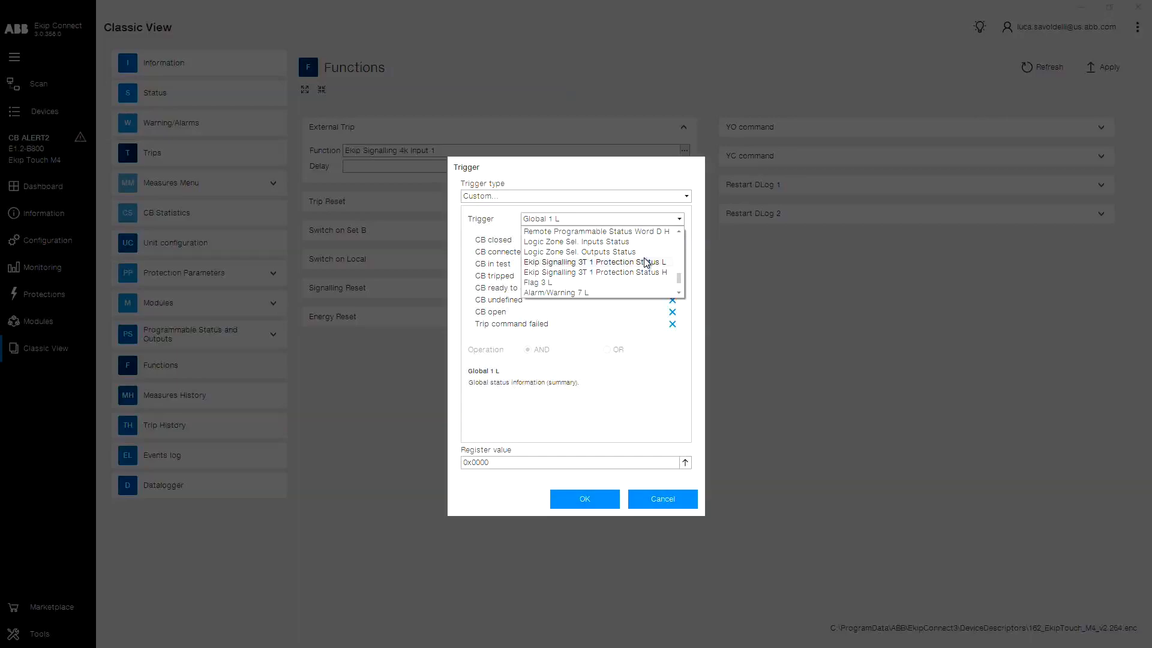
pyautogui.click(592, 261)
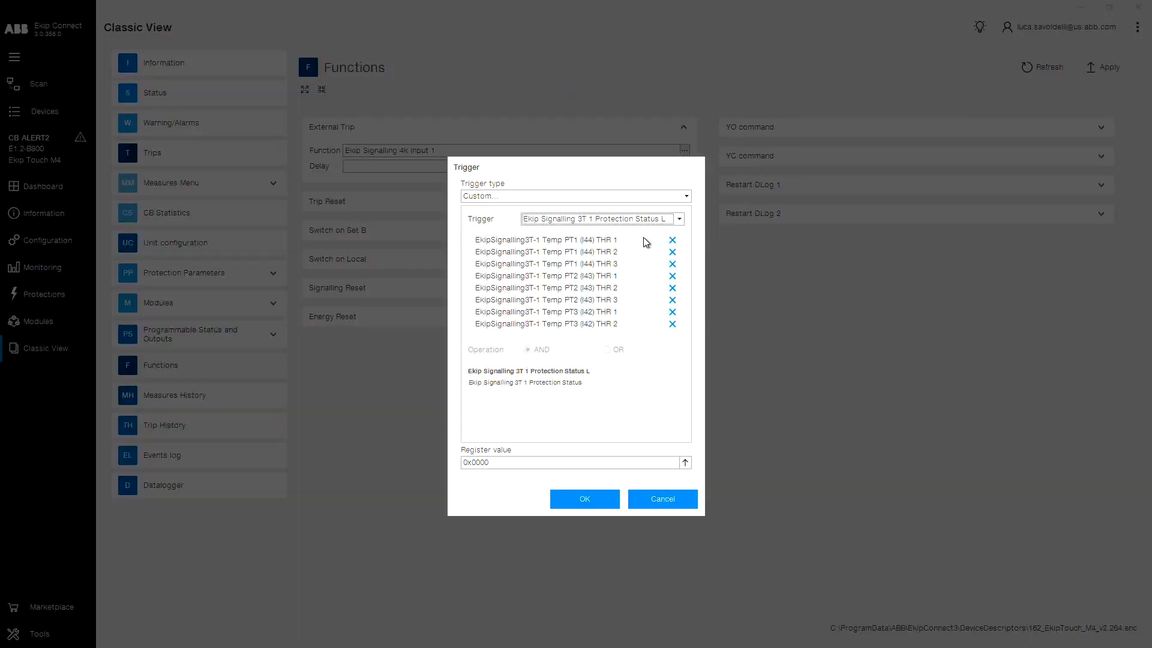
pyautogui.click(546, 239)
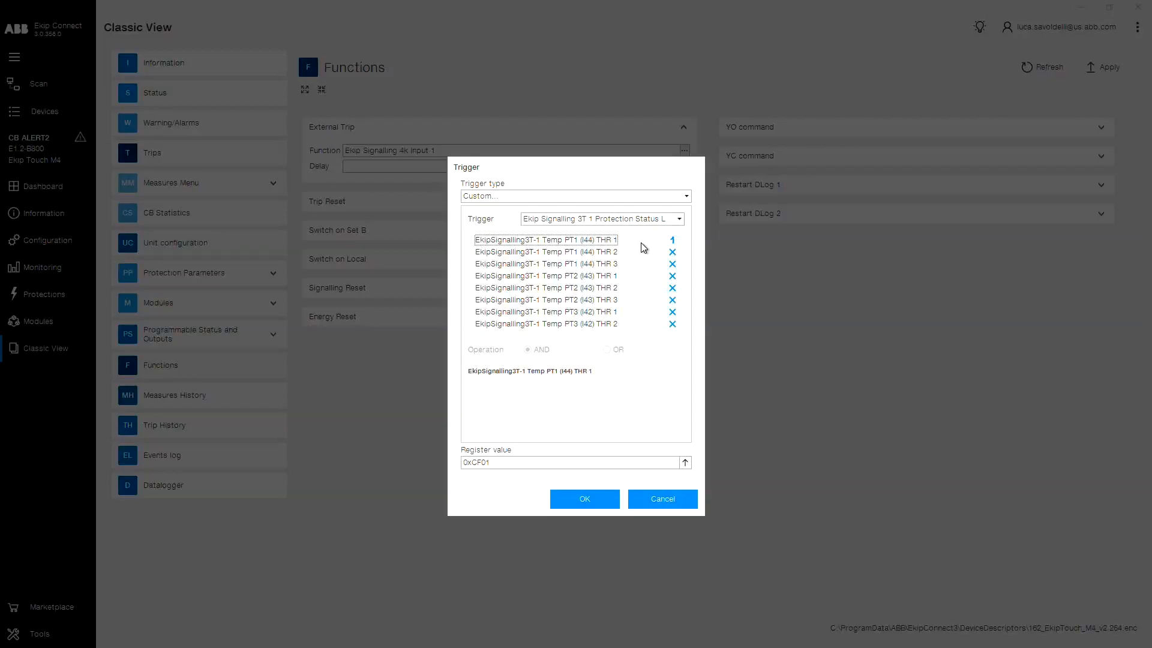
pyautogui.moveTo(601, 487)
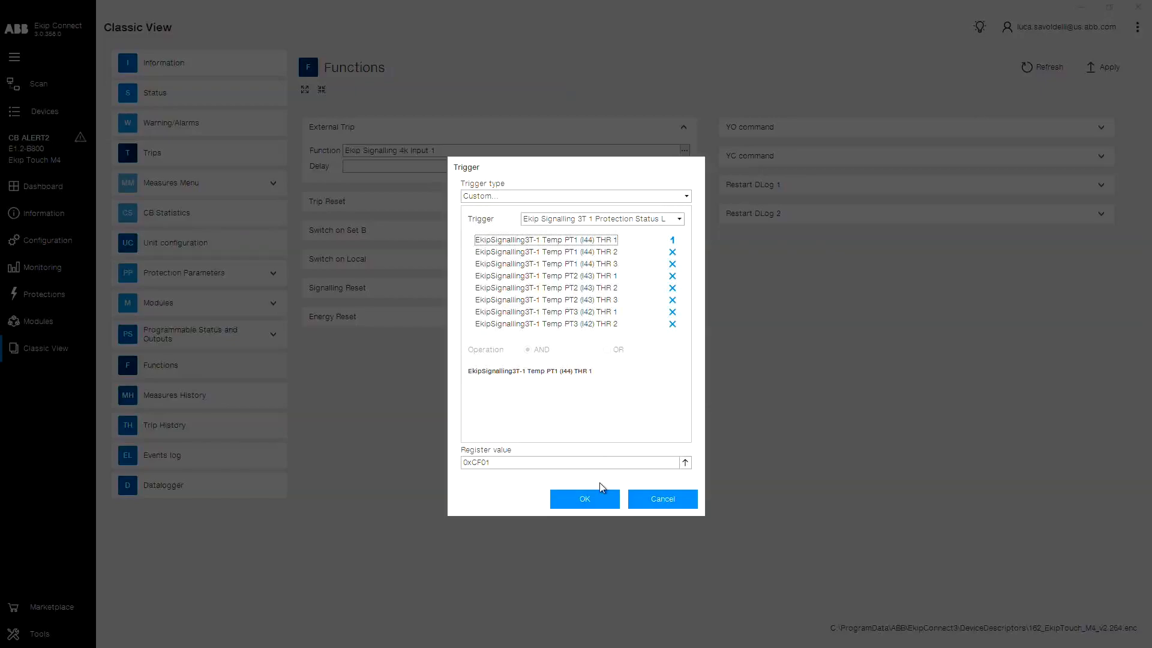
pyautogui.click(584, 498)
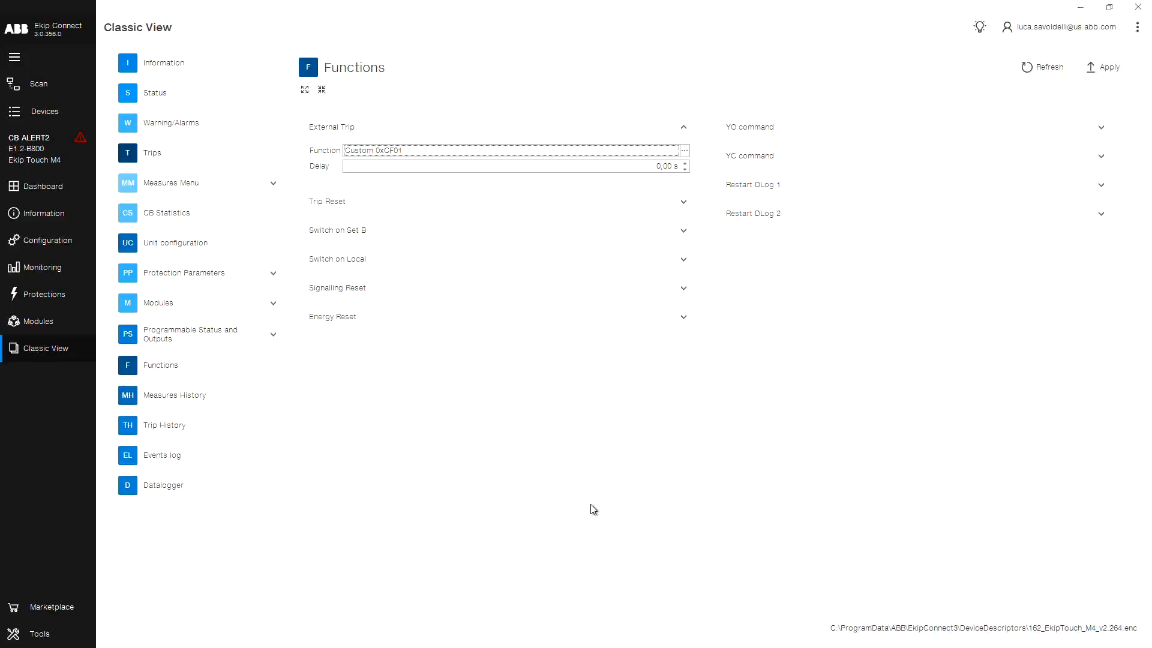
pyautogui.moveTo(1096, 100)
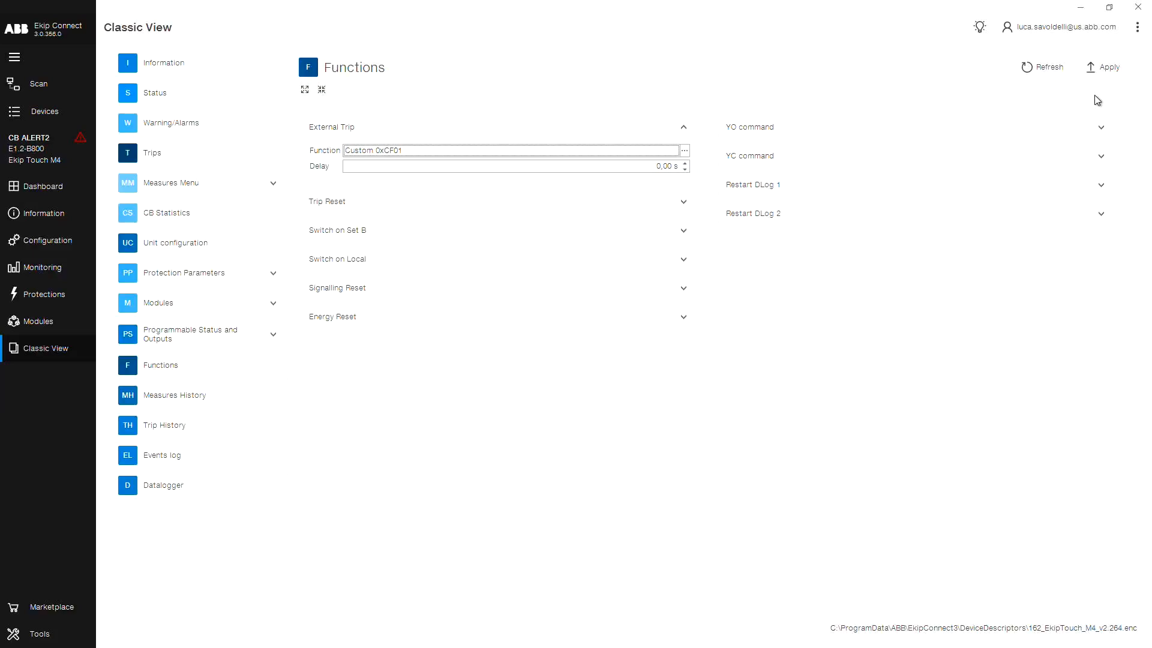